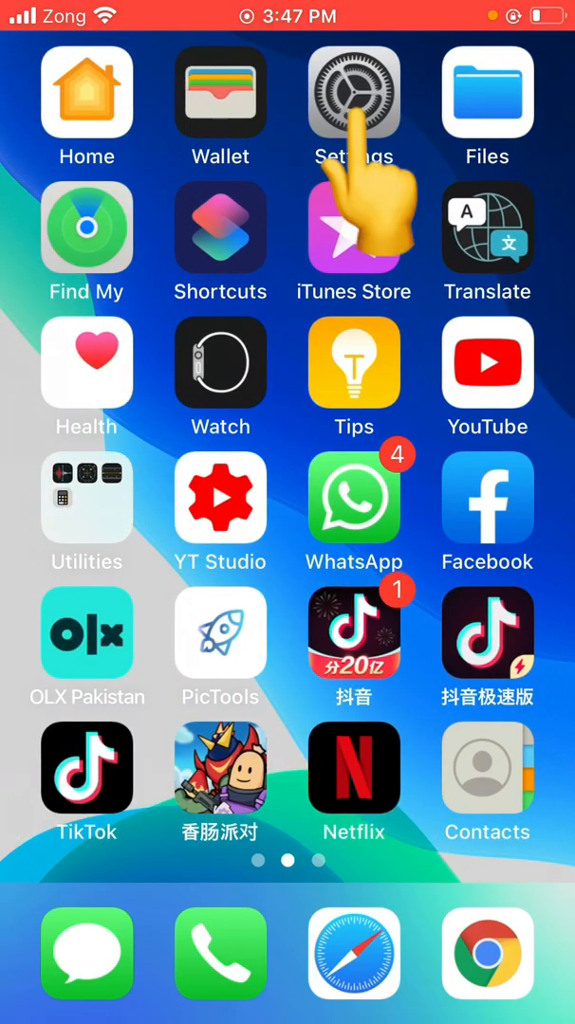
# Step: Turn on 24-Hour Time under General > Date & Time, then return to the Home Screen
pyautogui.click(354, 90)
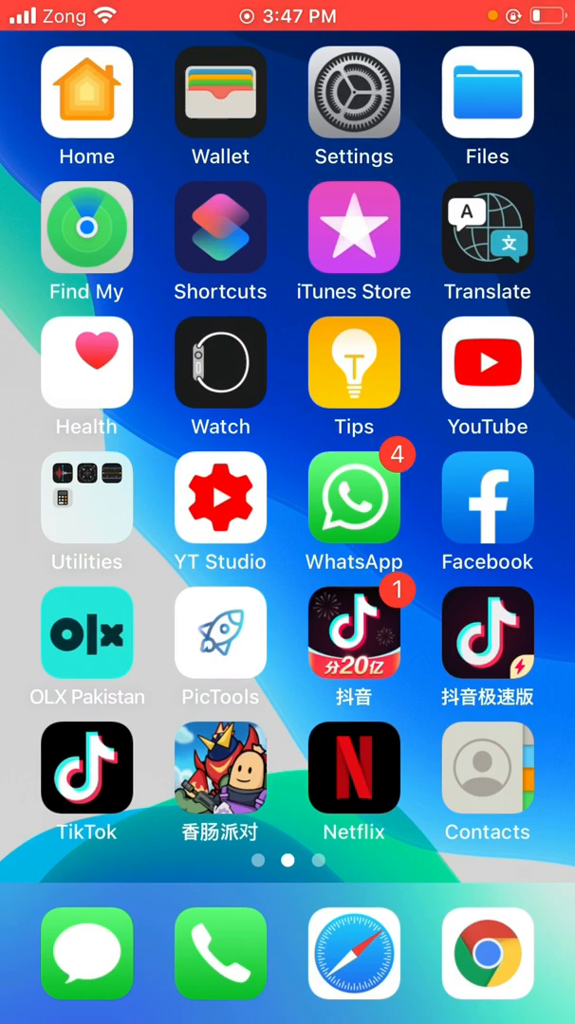
pyautogui.click(354, 90)
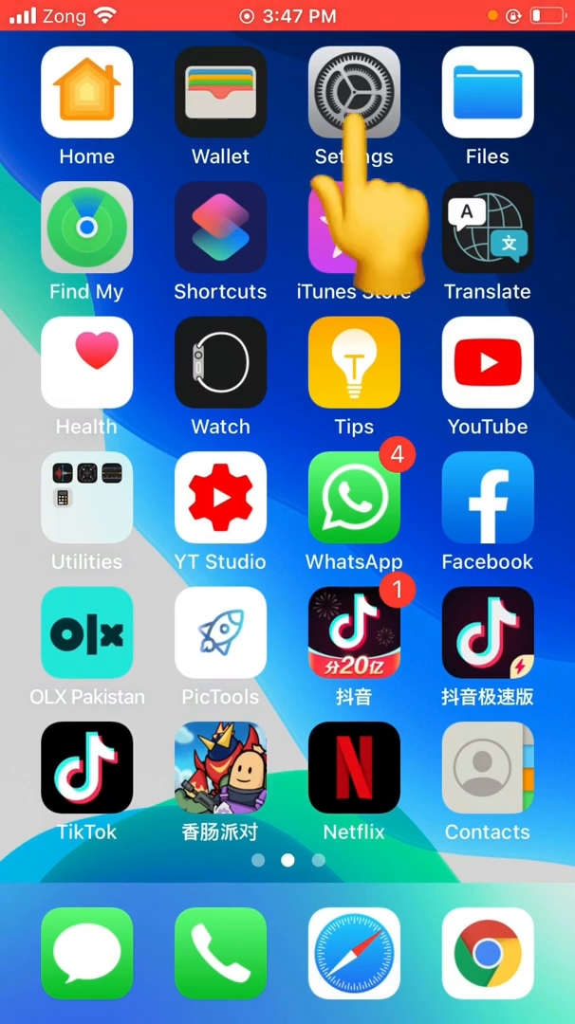
pyautogui.click(354, 90)
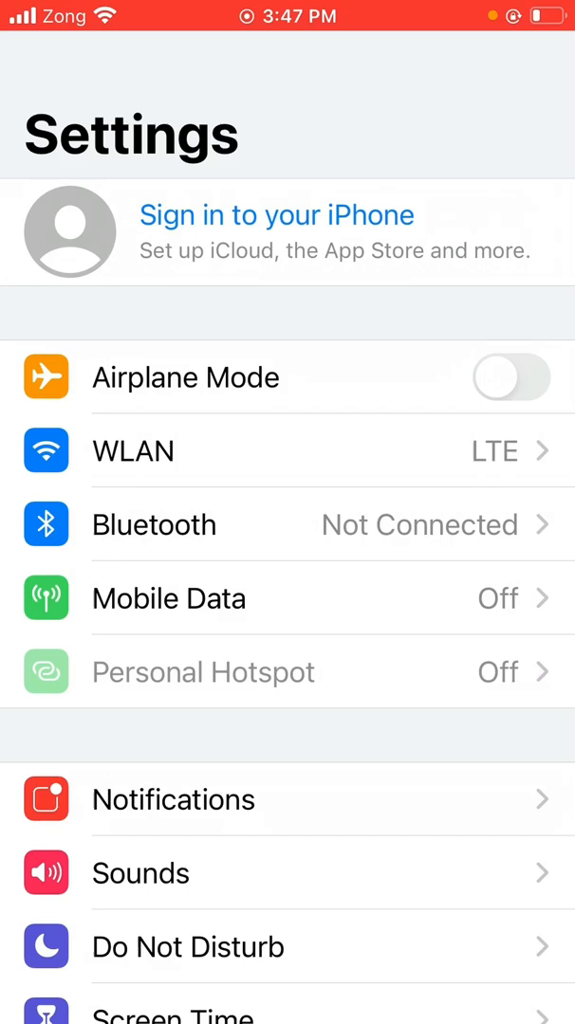
pyautogui.scroll(-3)
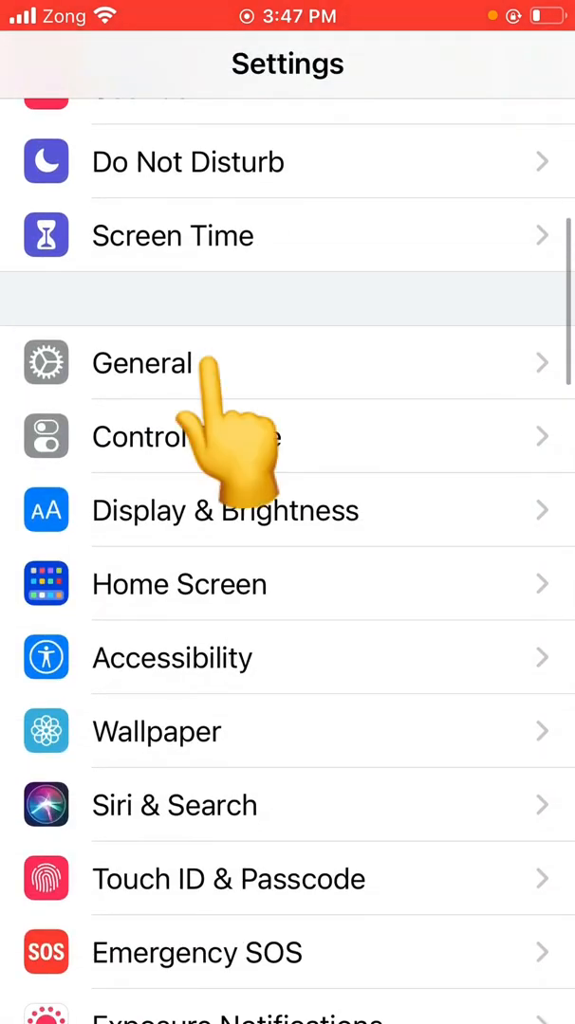
pyautogui.click(141, 362)
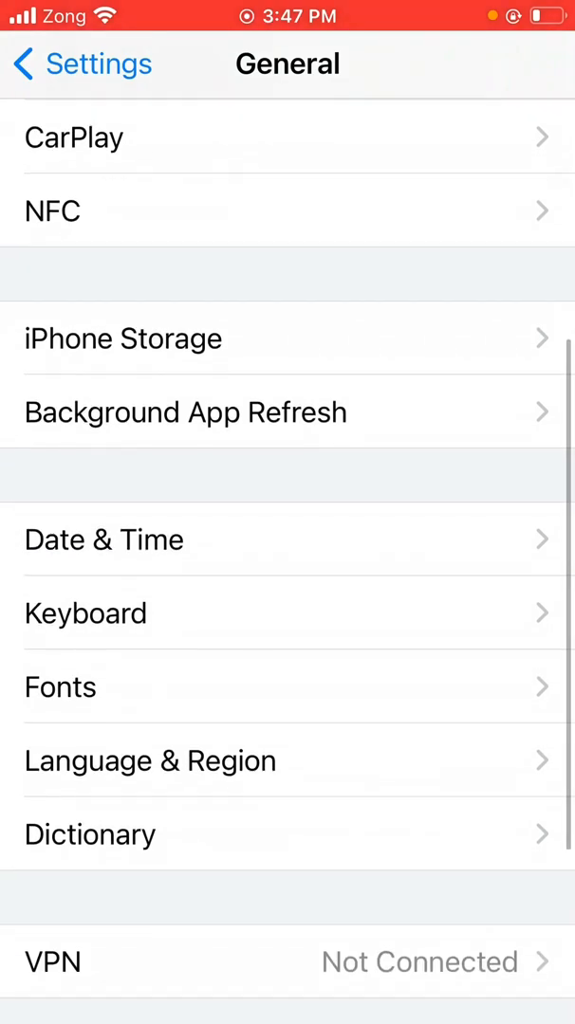
pyautogui.click(103, 540)
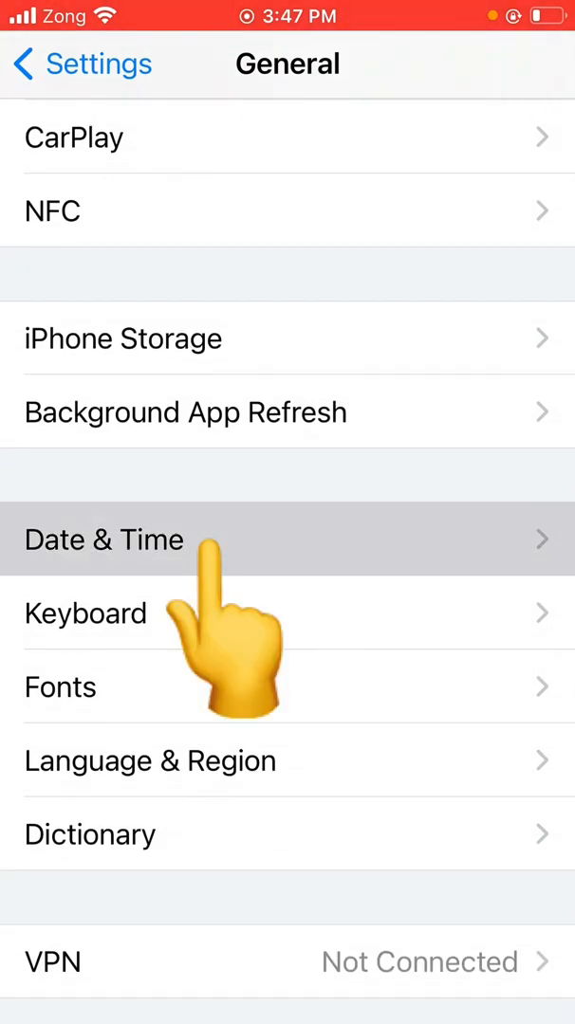
pyautogui.click(104, 539)
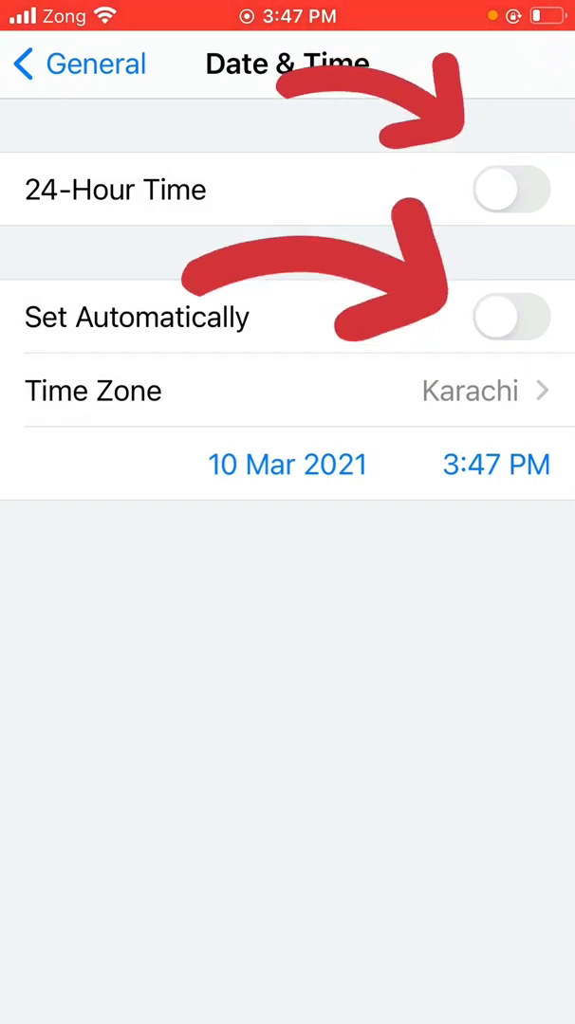
pyautogui.click(511, 189)
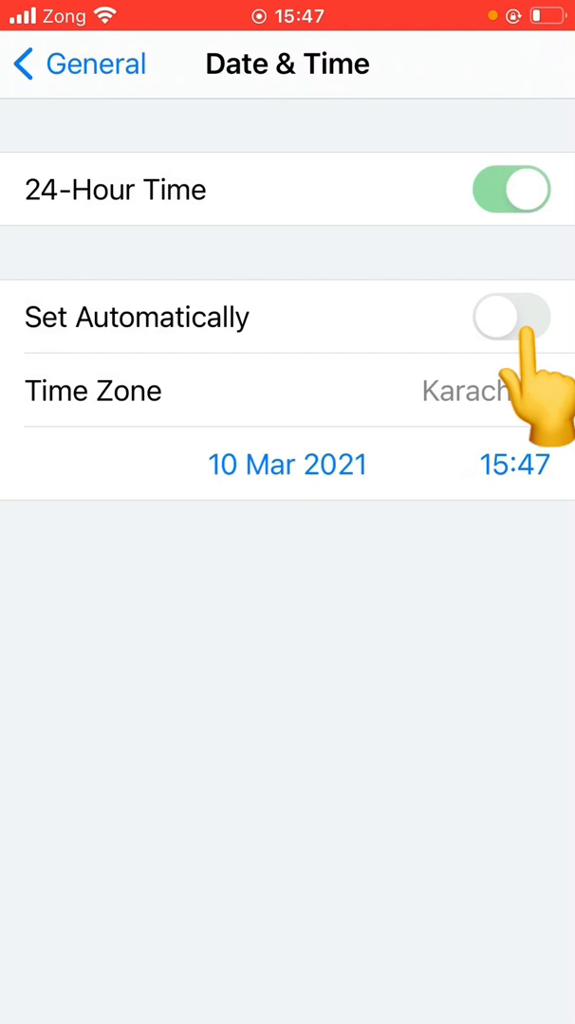
pyautogui.click(510, 317)
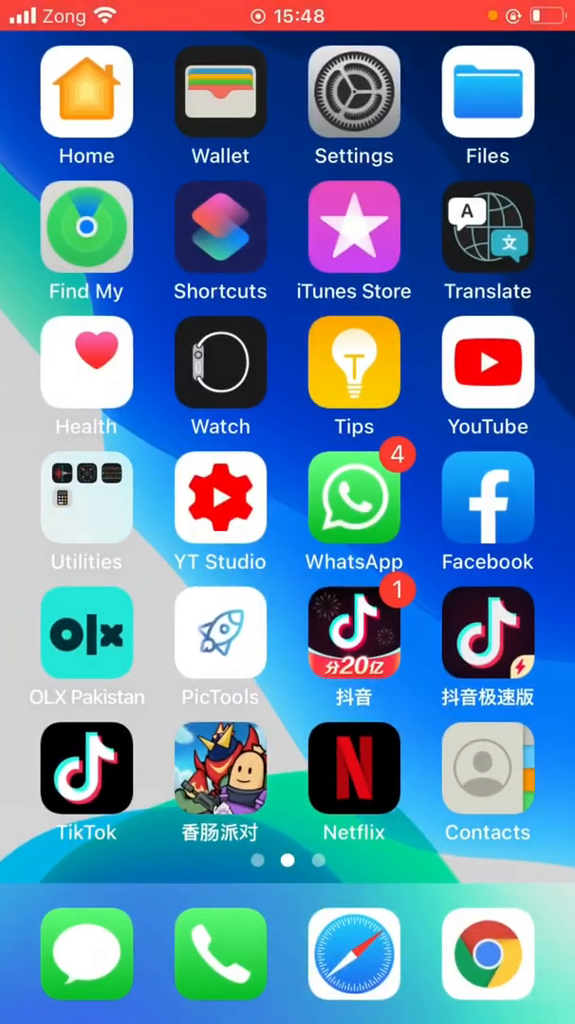
# Step: From the WLAN settings, open the Apps Using WLAN & Mobile Data list
pyautogui.click(354, 95)
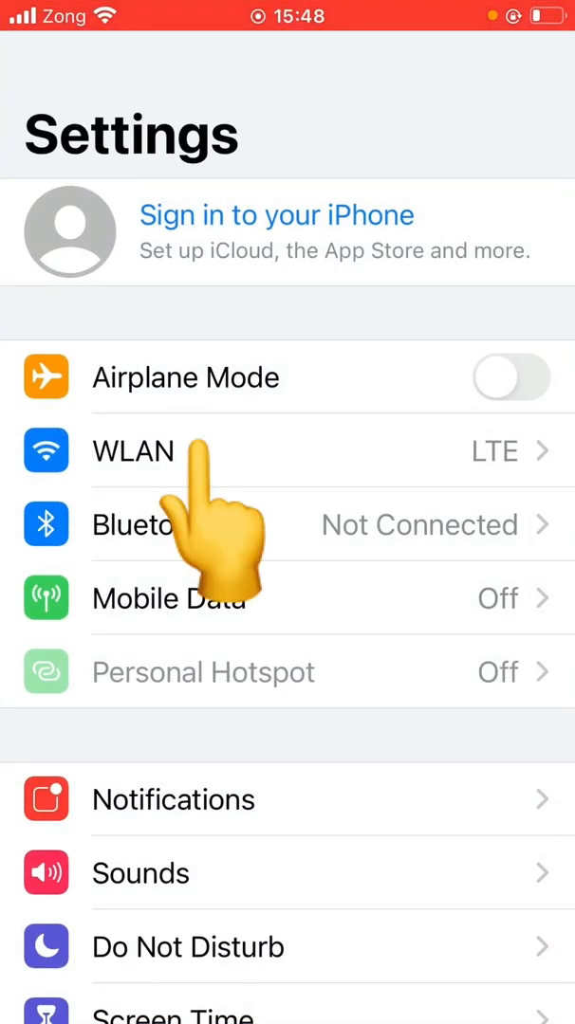
pyautogui.click(132, 450)
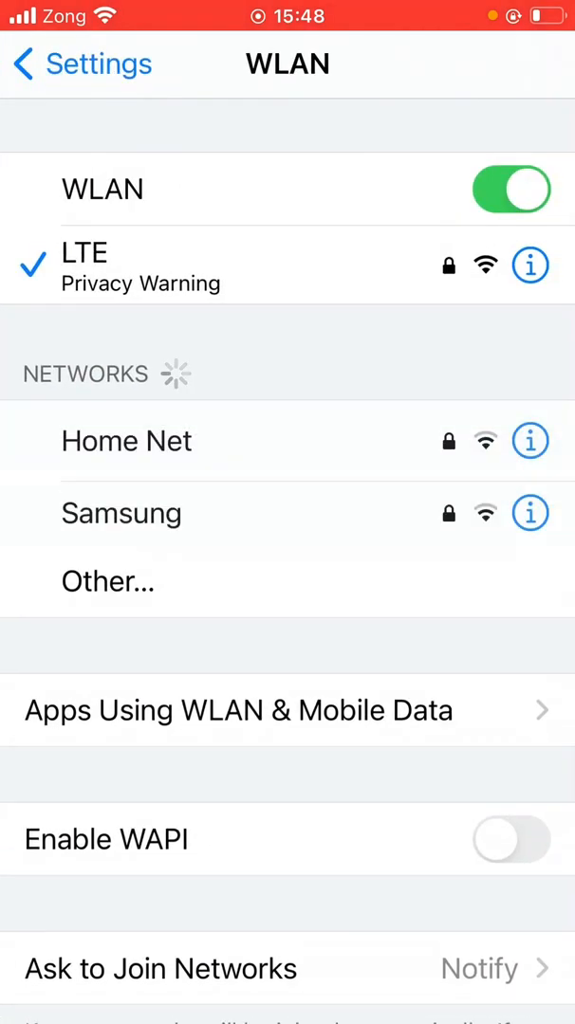
pyautogui.scroll(-3)
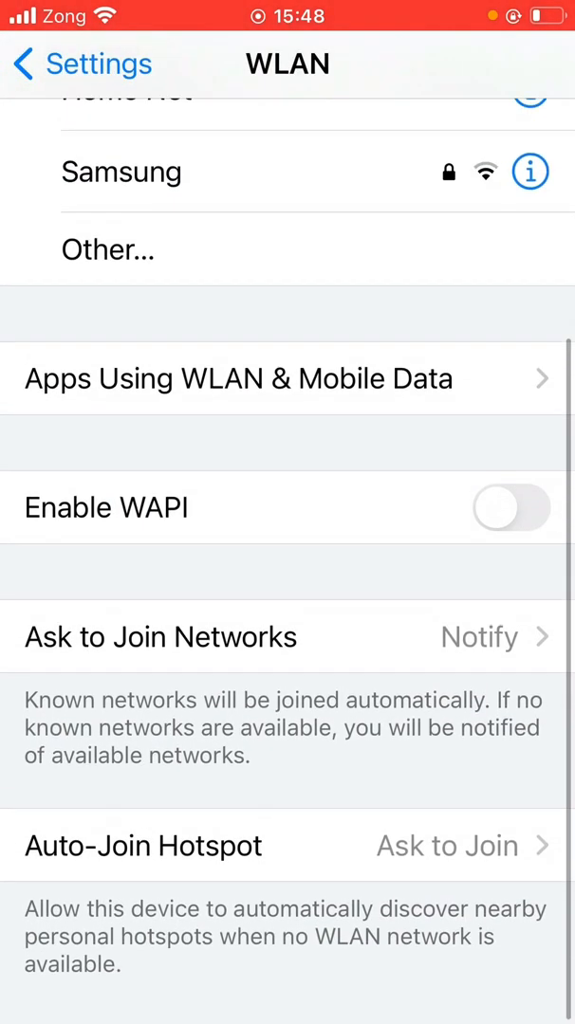
pyautogui.scroll(-3)
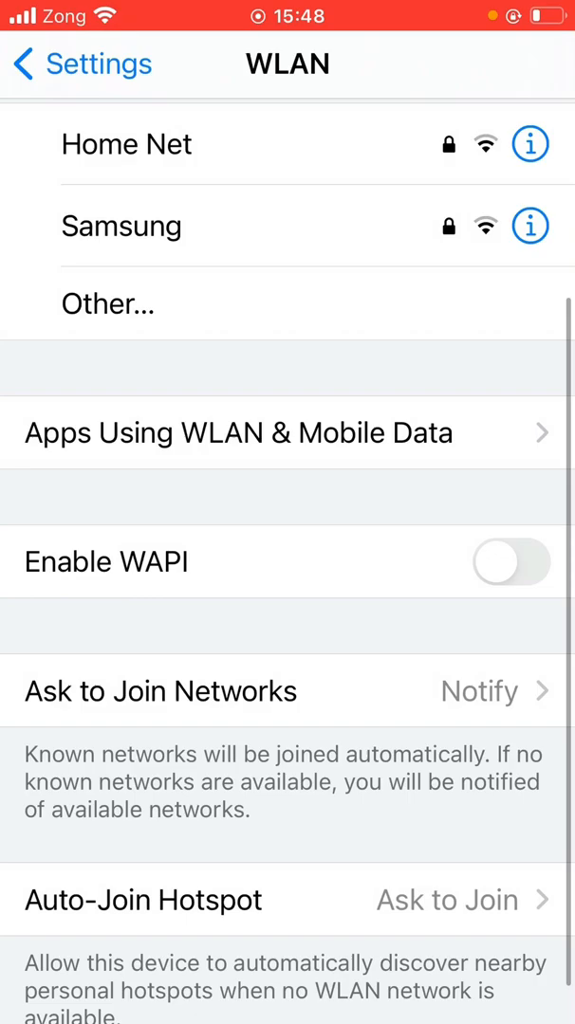
pyautogui.click(238, 433)
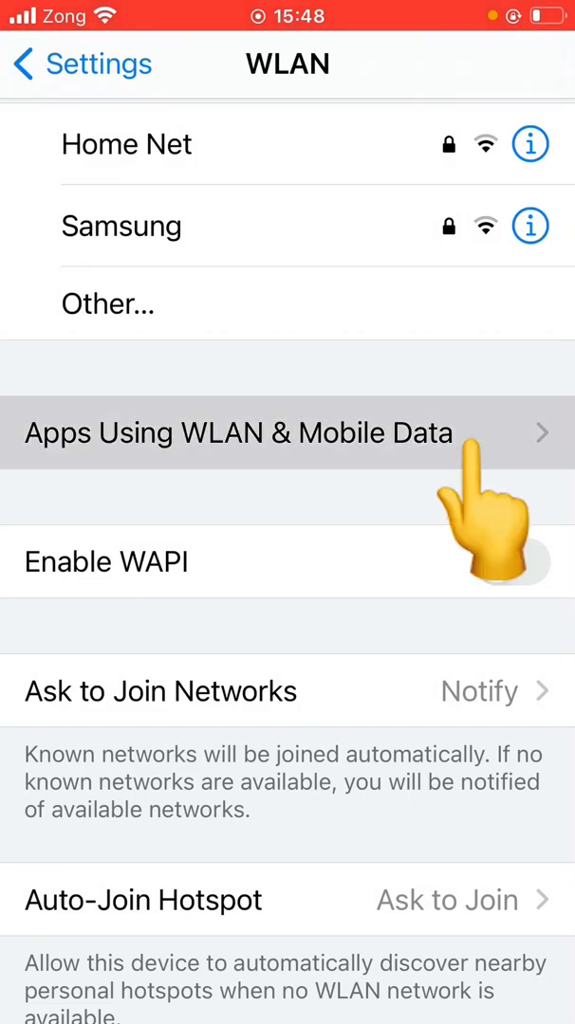
pyautogui.click(237, 432)
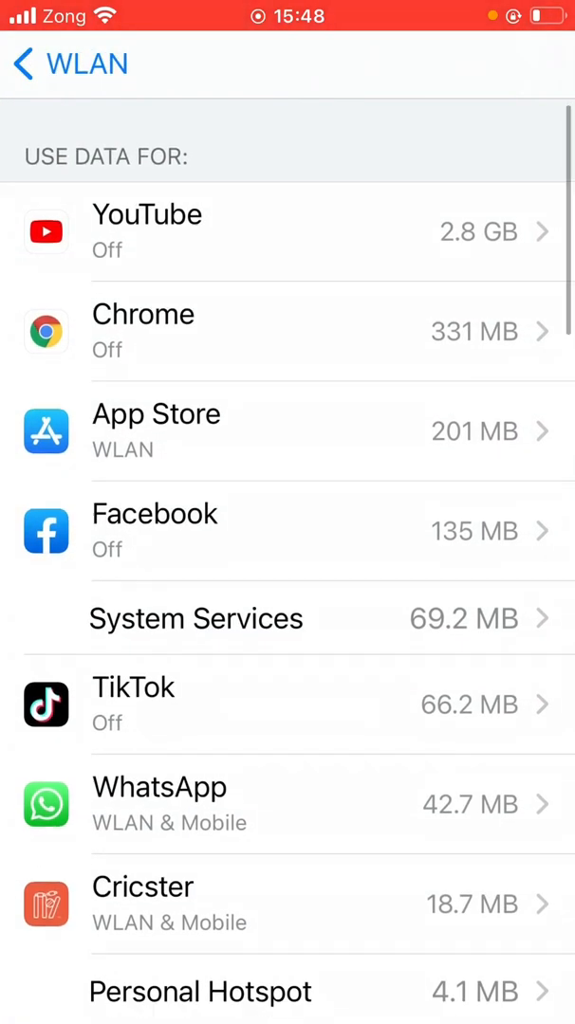
# Step: Set the Settings app to WLAN & Mobile Data and go back to the main list
pyautogui.scroll(-3)
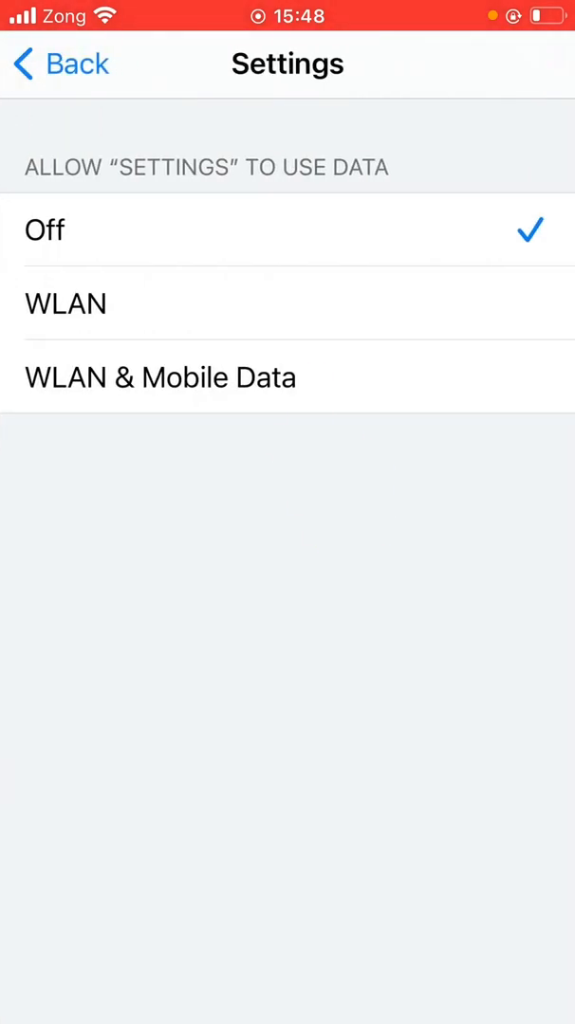
pyautogui.click(159, 376)
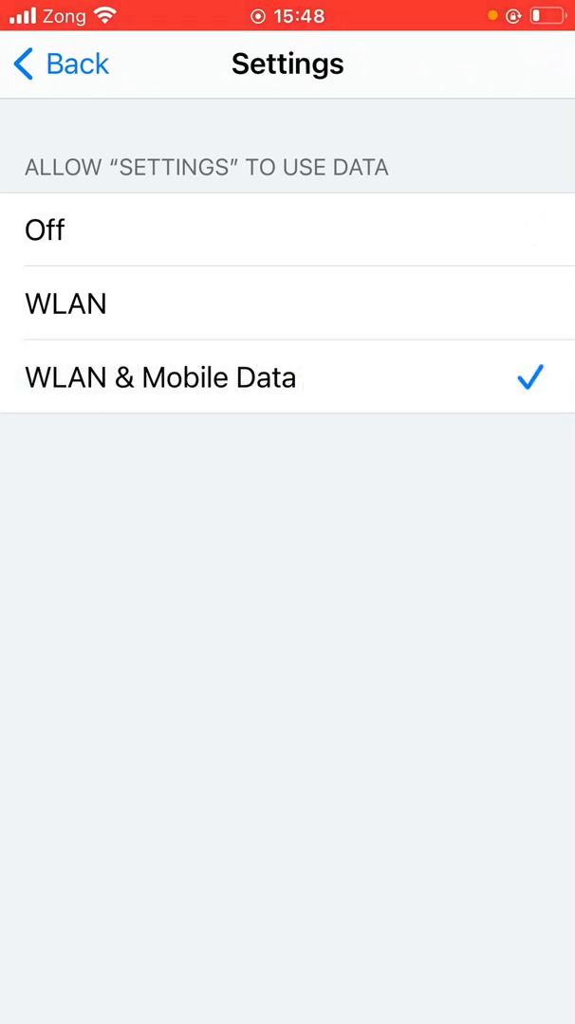
pyautogui.click(60, 64)
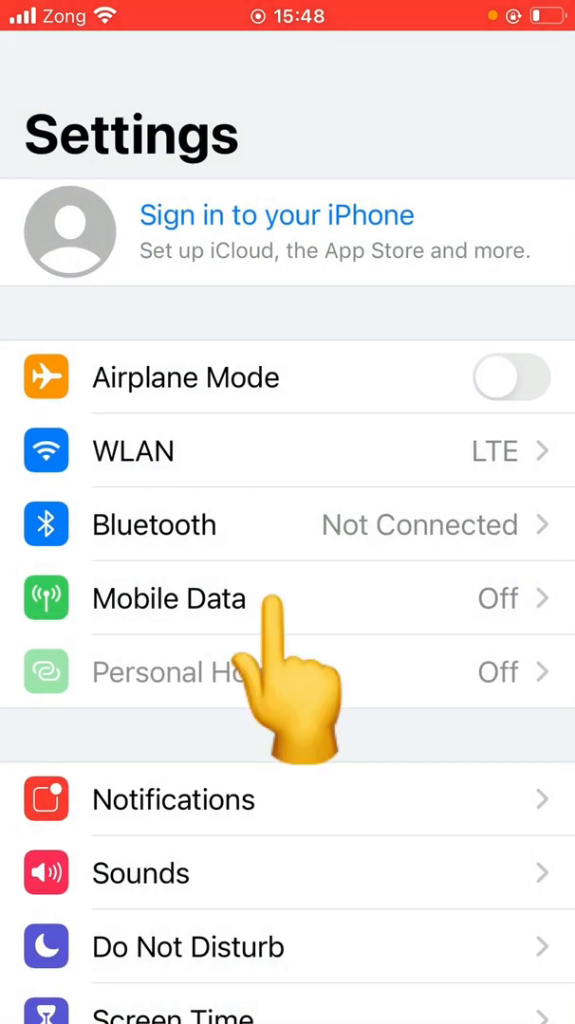
# Step: Enter the Apple ID 'shsv zbzvbz' on the sign-in sheet and submit it
pyautogui.click(170, 598)
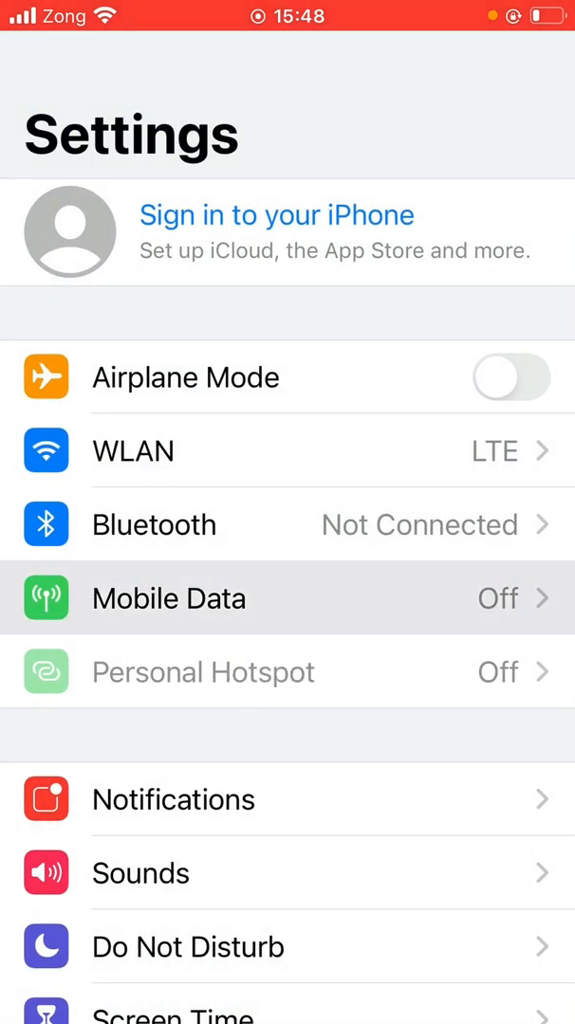
pyautogui.click(169, 597)
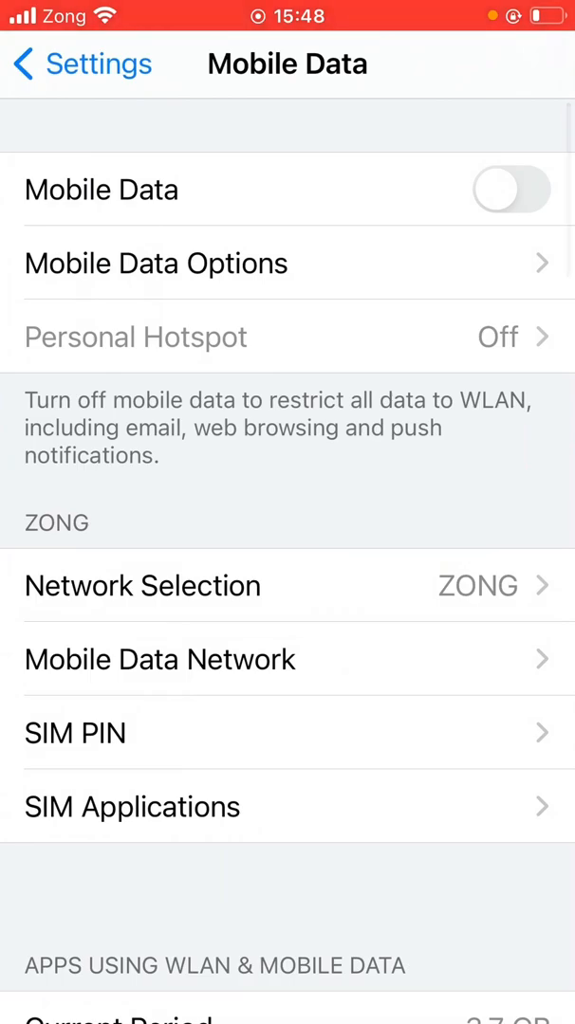
pyautogui.scroll(-3)
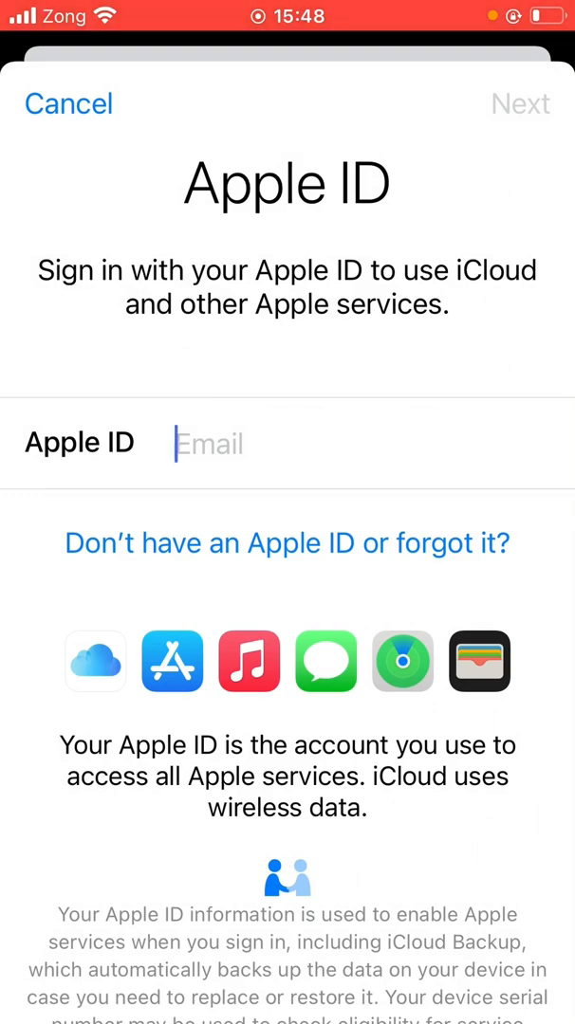
pyautogui.write('shsv zbzvbz')
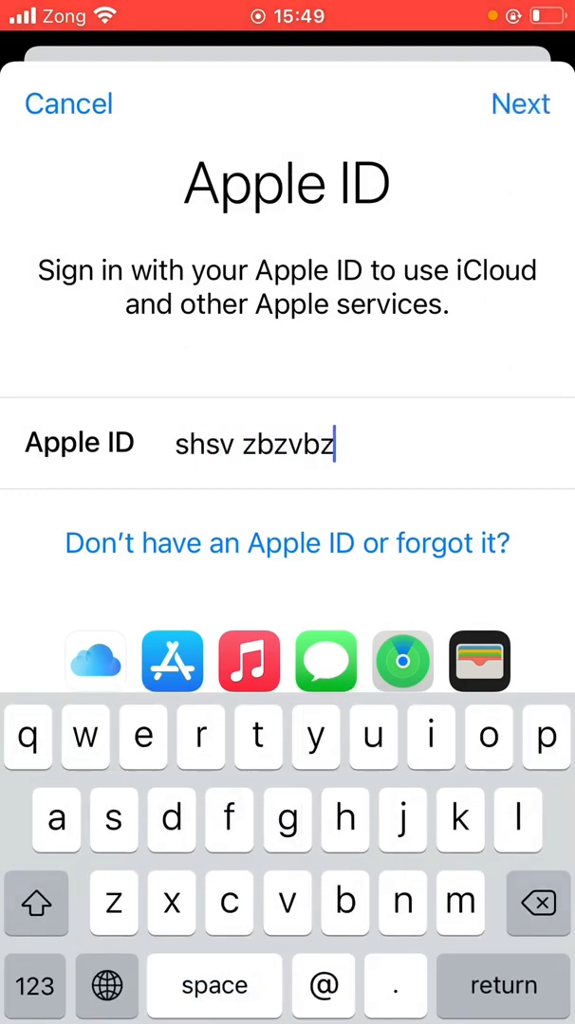
pyautogui.click(519, 104)
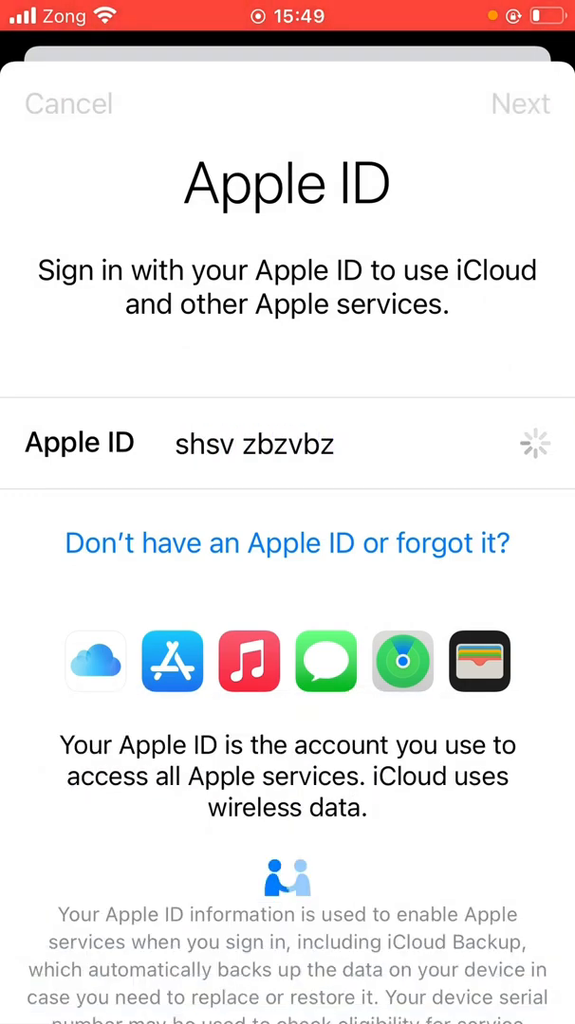